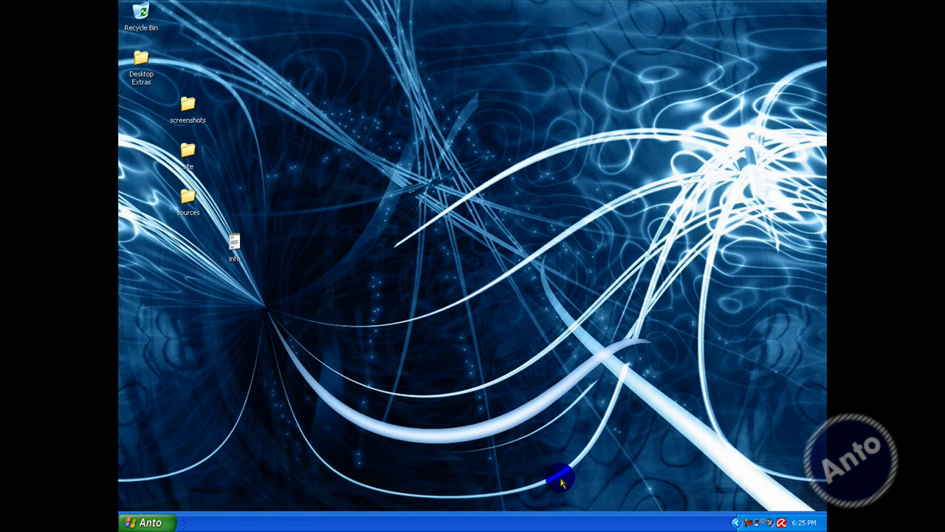
{"action": "mouse_move", "coordinate": [568, 514]}
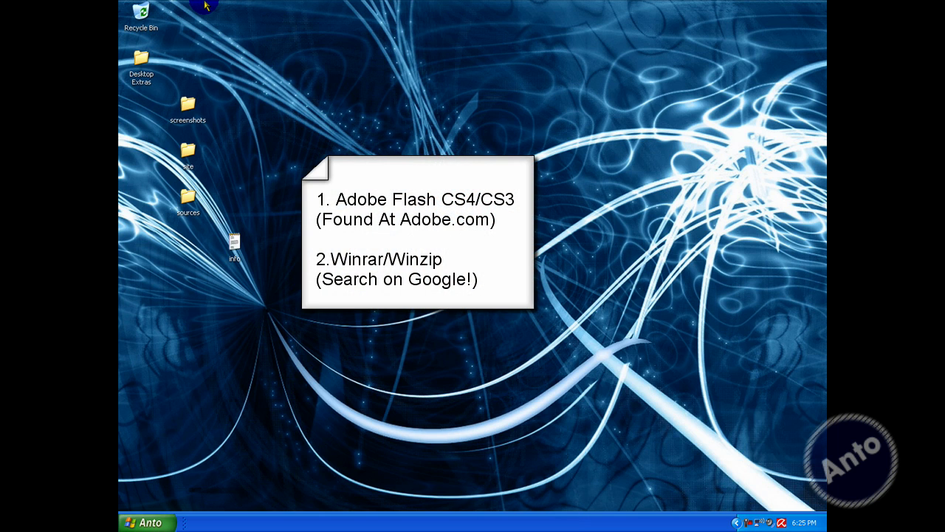
{"action": "mouse_move", "coordinate": [254, 9]}
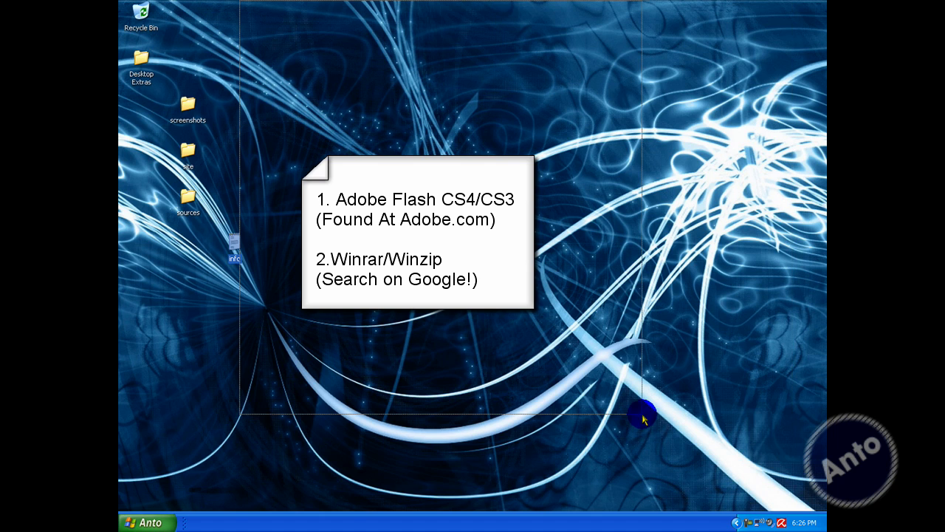
{"action": "mouse_move", "coordinate": [209, 251]}
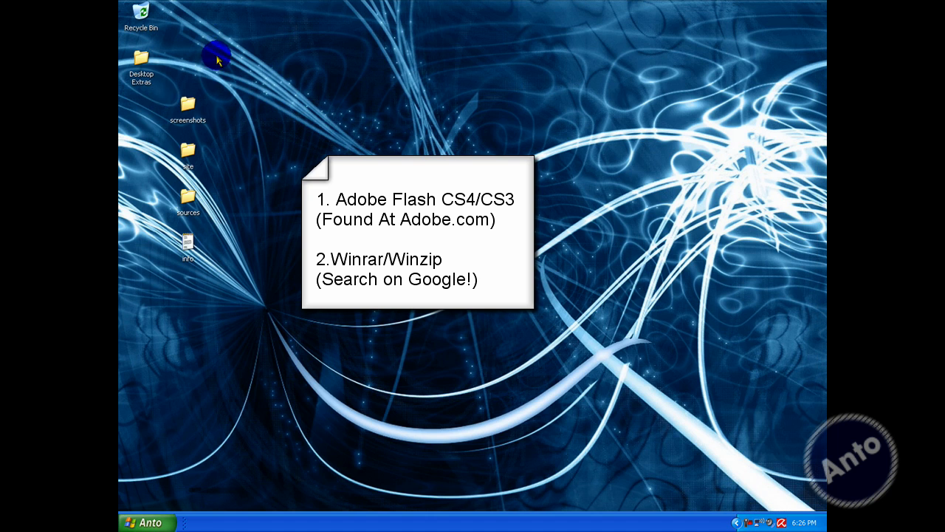
{"action": "mouse_move", "coordinate": [216, 56]}
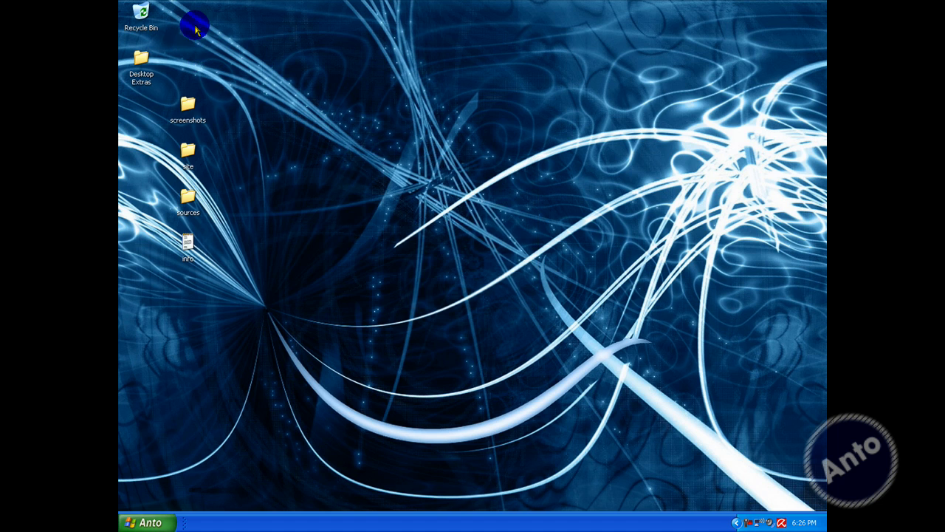
{"action": "mouse_move", "coordinate": [164, 92]}
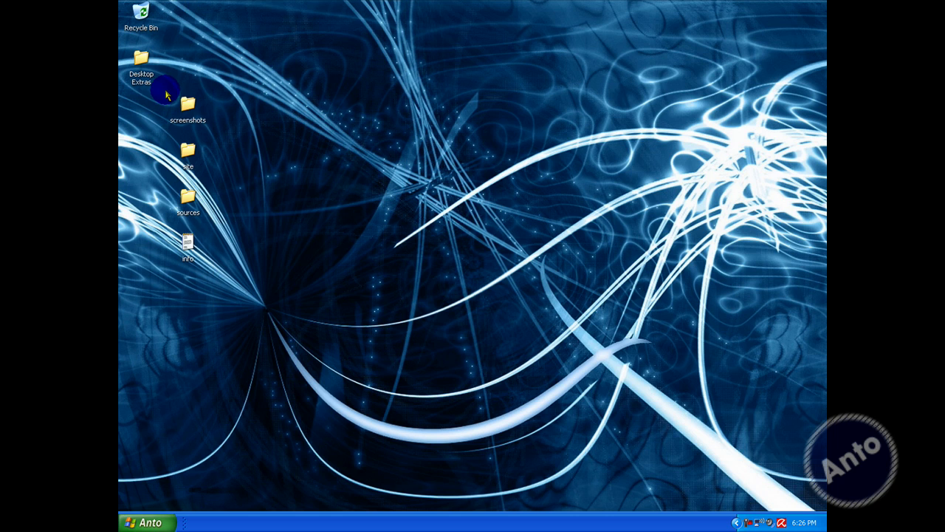
{"action": "mouse_move", "coordinate": [184, 204]}
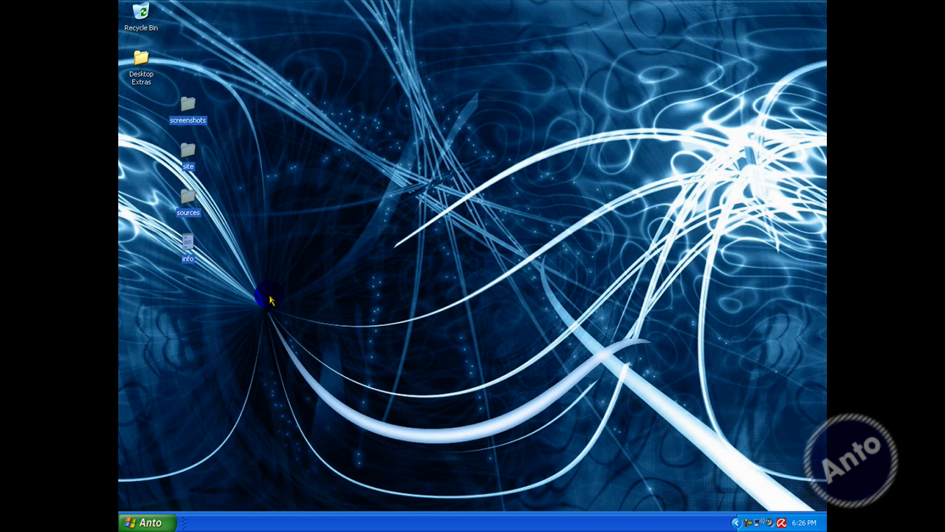
{"action": "mouse_move", "coordinate": [180, 205]}
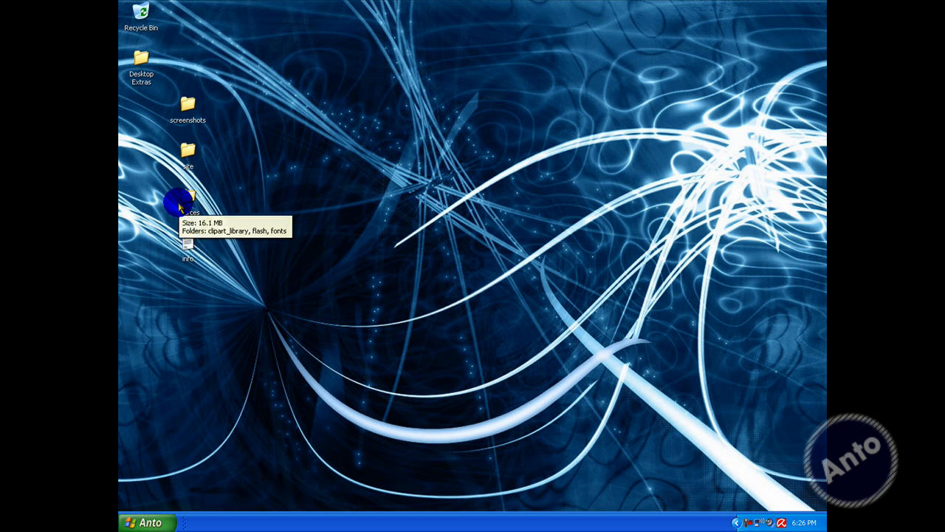
- Launch the intro Flash document from the sources > flash folder in Explorer
{"action": "double_click", "coordinate": [177, 204]}
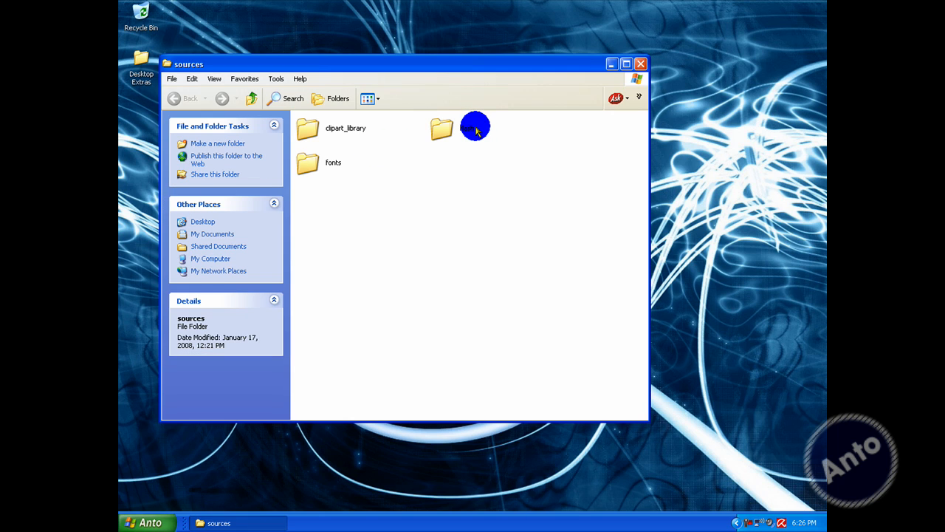
{"action": "double_click", "coordinate": [473, 127]}
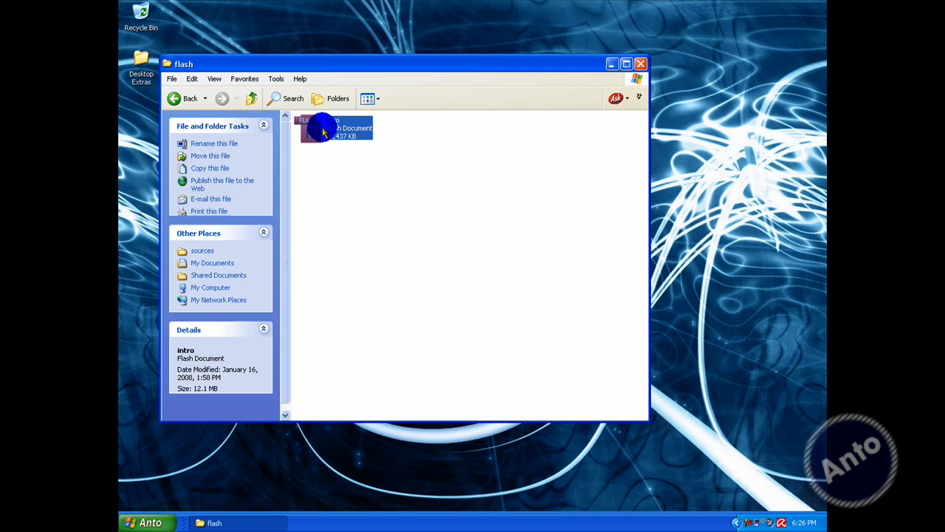
{"action": "double_click", "coordinate": [327, 127]}
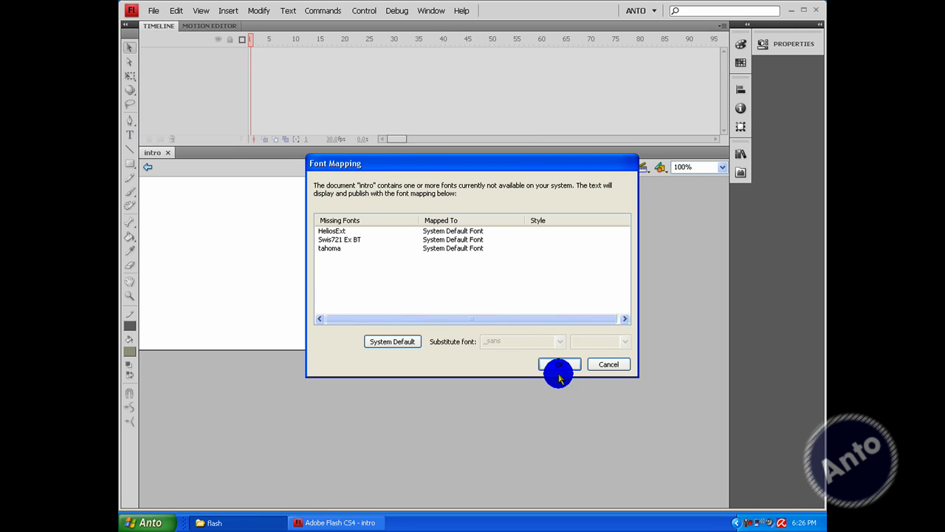
- Accept default font substitutes and preview the CORPORATE IDENTITY symbol text0010 in the Library
{"action": "left_click", "coordinate": [558, 363]}
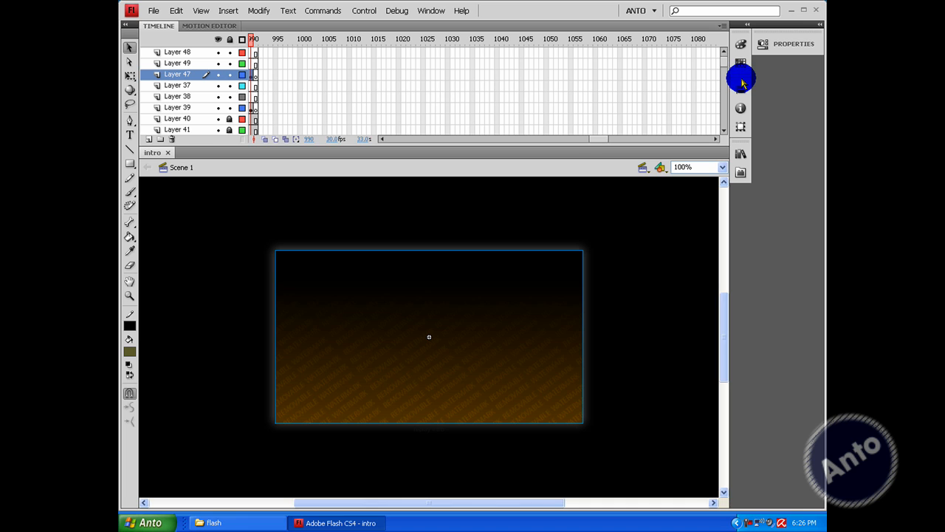
{"action": "mouse_move", "coordinate": [738, 96]}
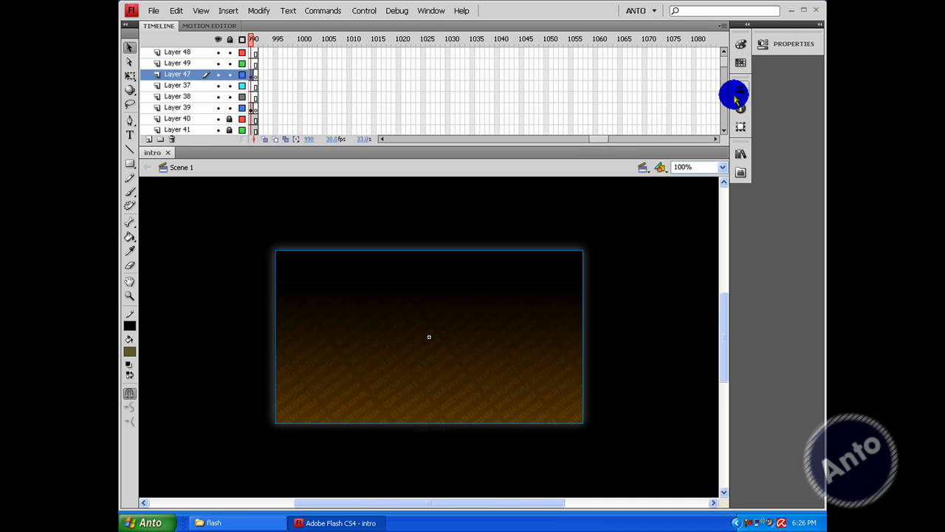
{"action": "left_click", "coordinate": [740, 88]}
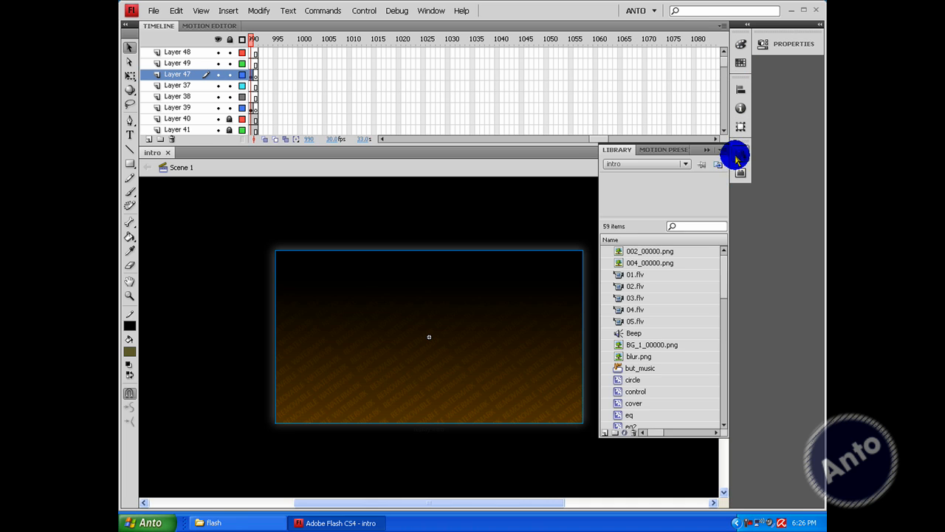
{"action": "mouse_move", "coordinate": [689, 161]}
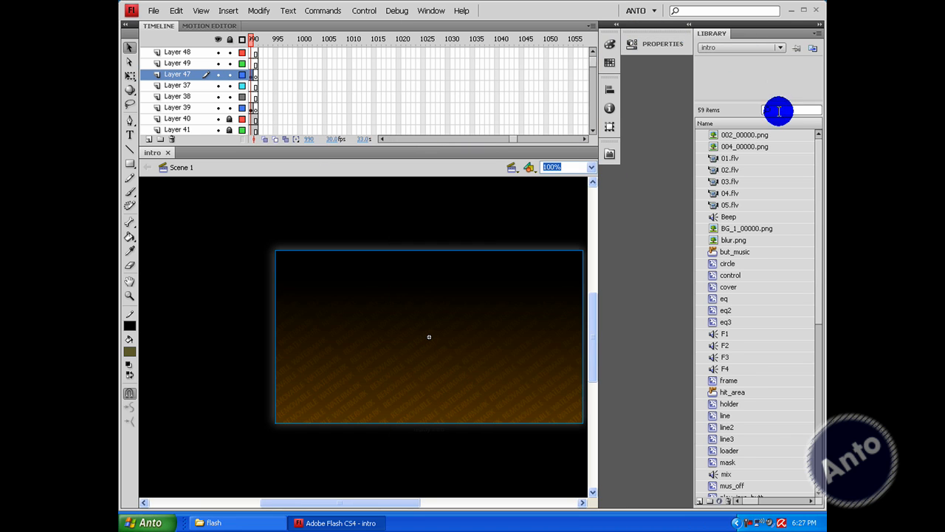
{"action": "scroll", "scroll_direction": "down", "scroll_amount": 3}
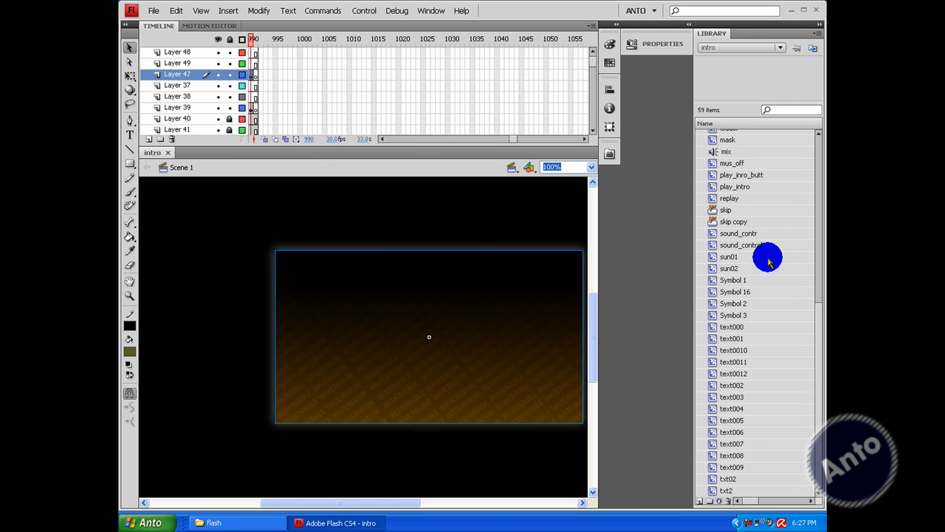
{"action": "left_click", "coordinate": [734, 350]}
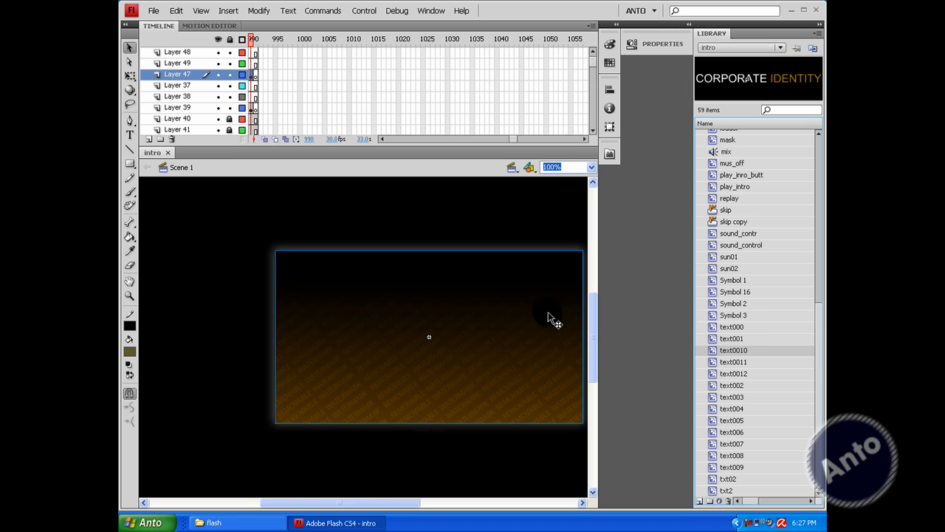
- Play the intro timeline until the COMPANY NAME title animates on stage
{"action": "left_click", "coordinate": [392, 11]}
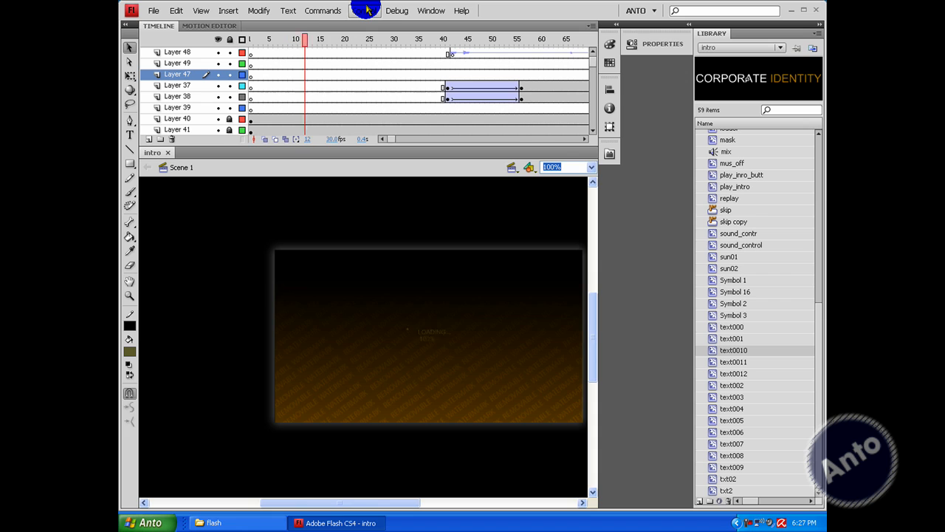
{"action": "left_click", "coordinate": [363, 10]}
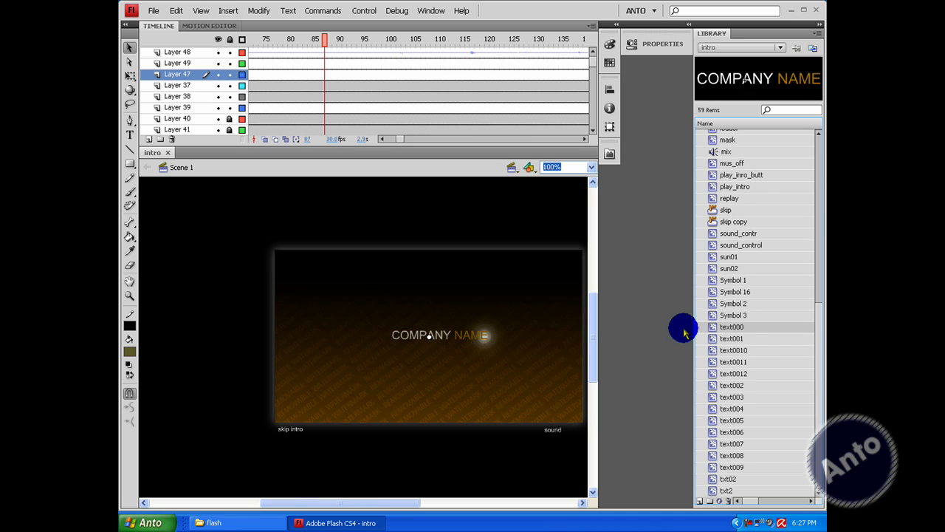
{"action": "mouse_move", "coordinate": [716, 326]}
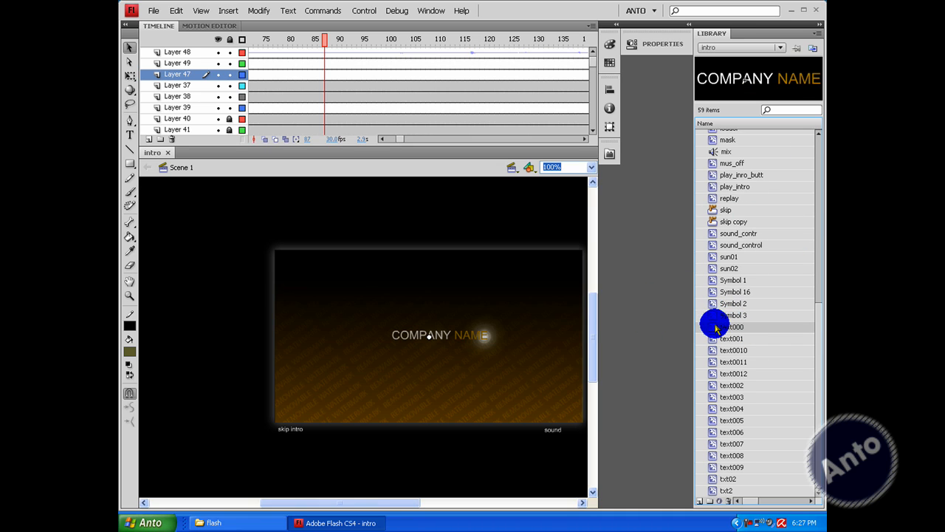
- Edit the COMPANY NAME text symbol so it reads Anto Productions
{"action": "double_click", "coordinate": [731, 326]}
{"action": "type", "text": "Anto Productions"}
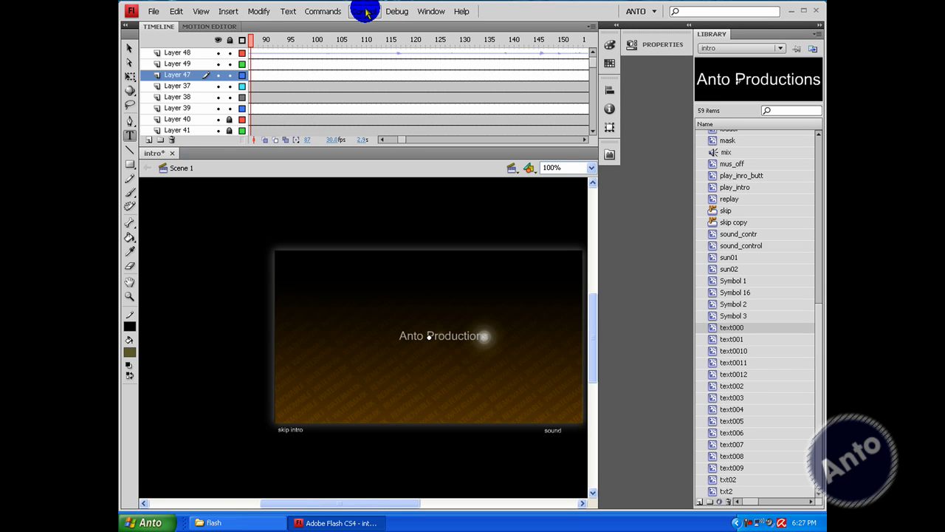
- Play the edited intro, then edit the CREATIVE SOLUTION FOR YOU tagline symbol to Interesting Ideas
{"action": "left_click", "coordinate": [363, 12]}
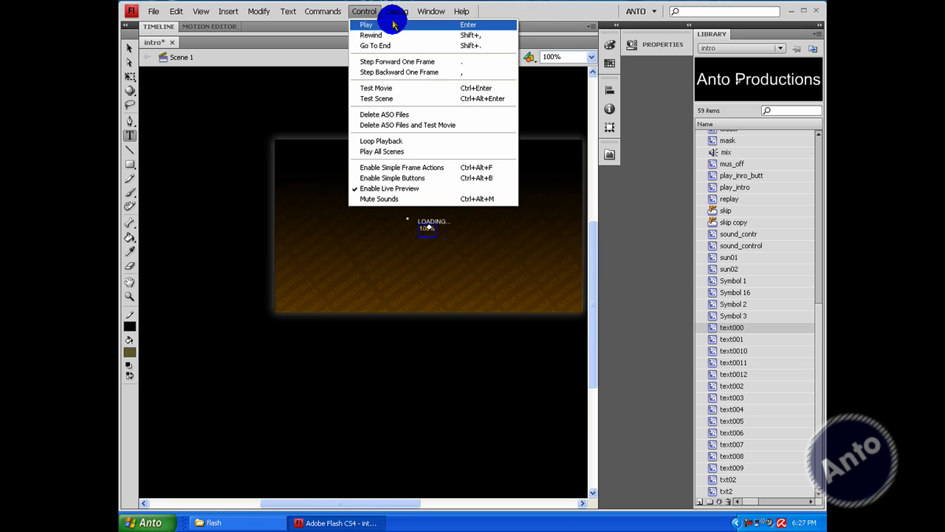
{"action": "left_click", "coordinate": [372, 24]}
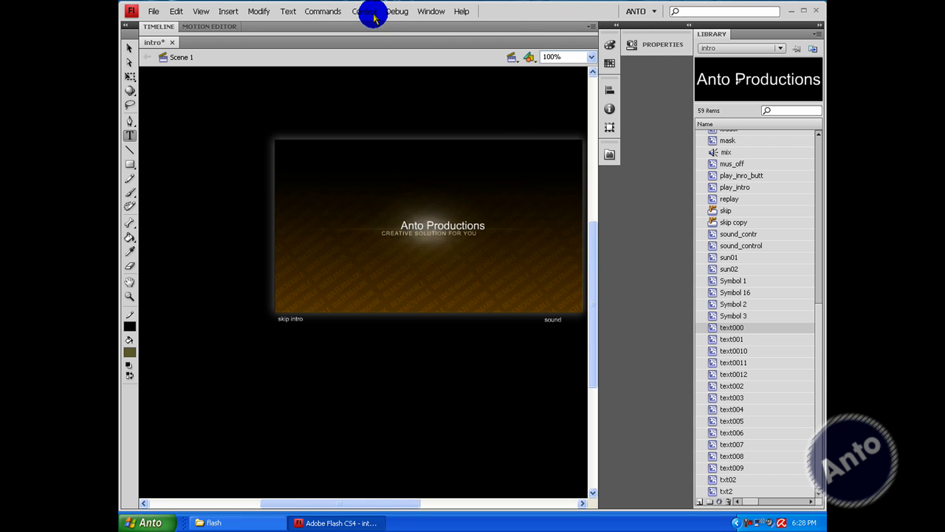
{"action": "left_click", "coordinate": [363, 12]}
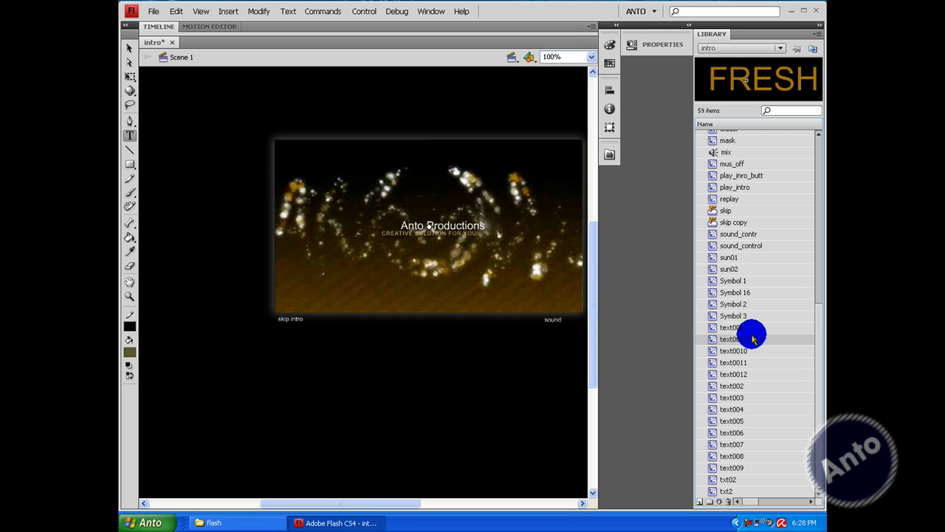
{"action": "left_click", "coordinate": [746, 385]}
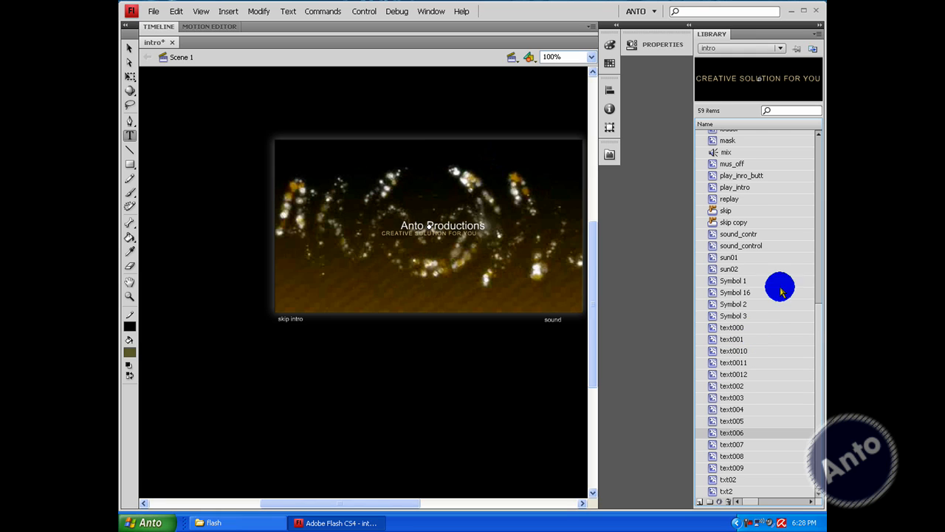
{"action": "double_click", "coordinate": [732, 431]}
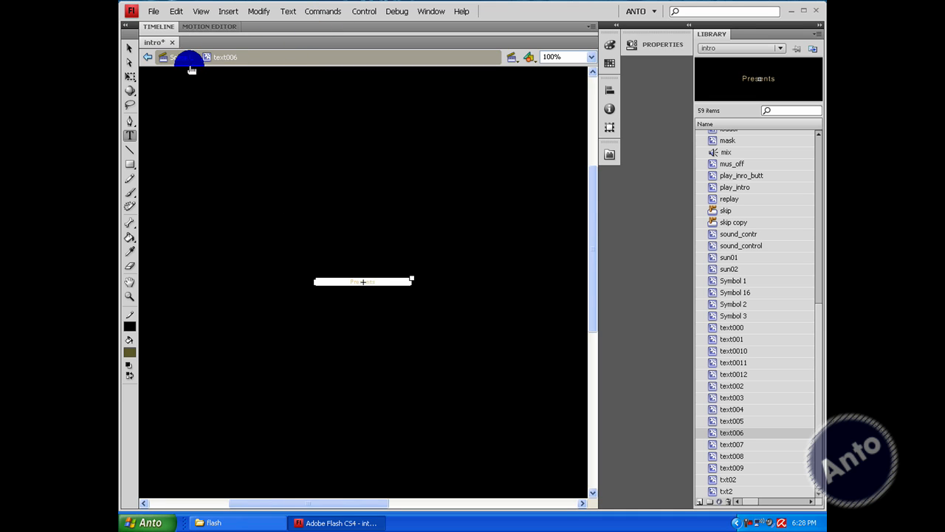
- Return to Scene 1 and replay the intro showing Anto Productions with its tagline
{"action": "left_click", "coordinate": [363, 12]}
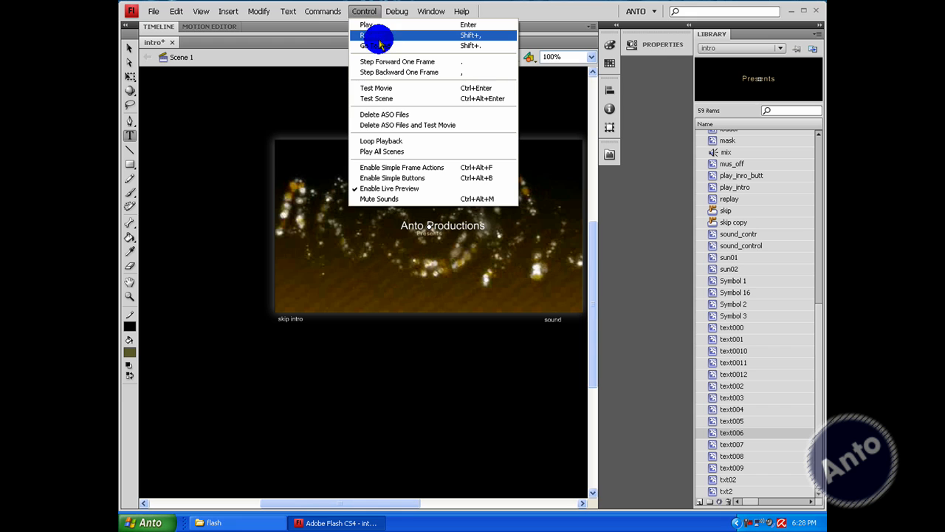
{"action": "left_click", "coordinate": [366, 36]}
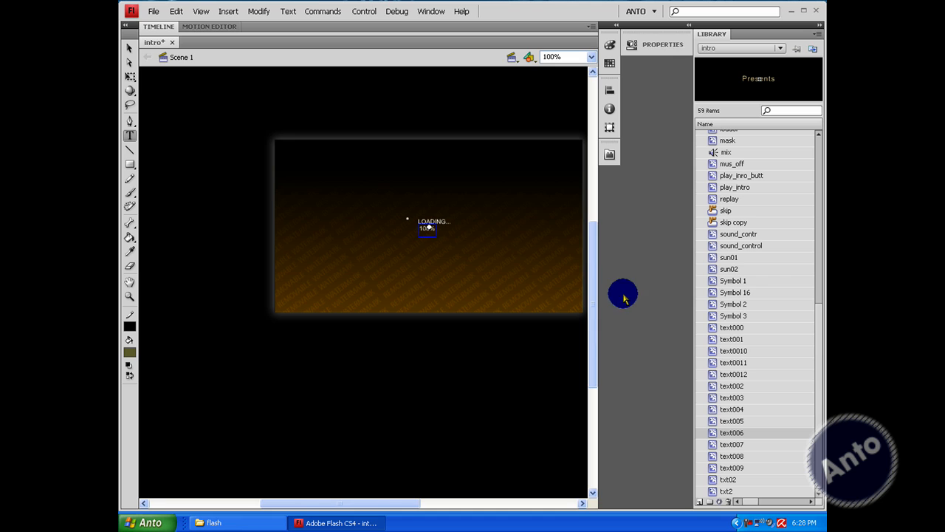
{"action": "mouse_move", "coordinate": [590, 266]}
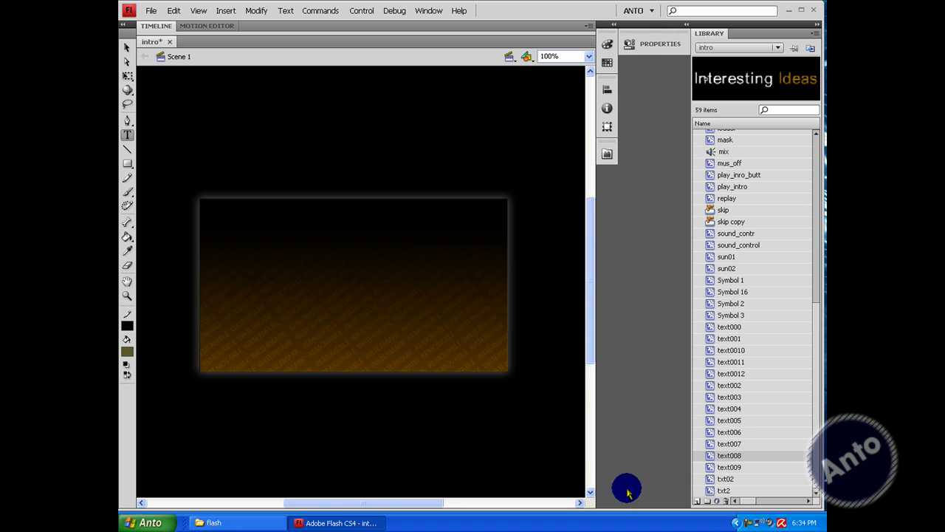
{"action": "mouse_move", "coordinate": [564, 71]}
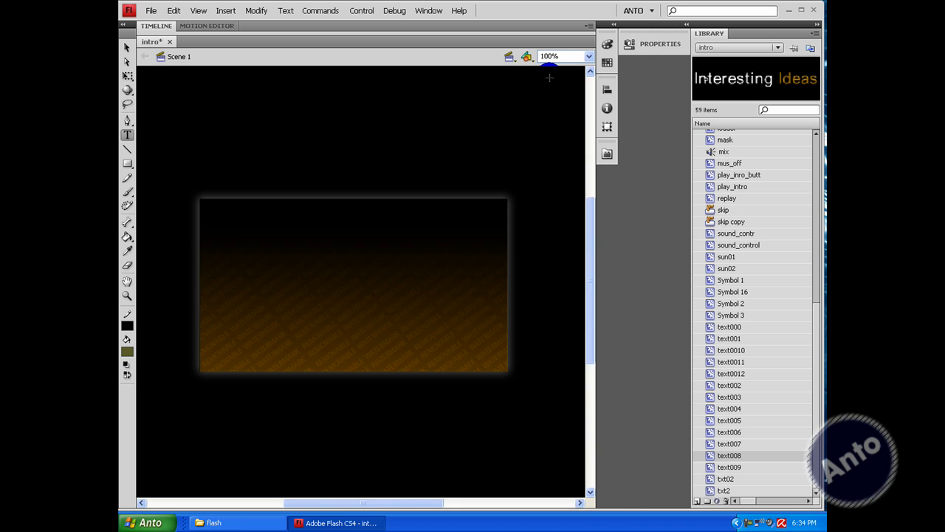
{"action": "mouse_move", "coordinate": [316, 192]}
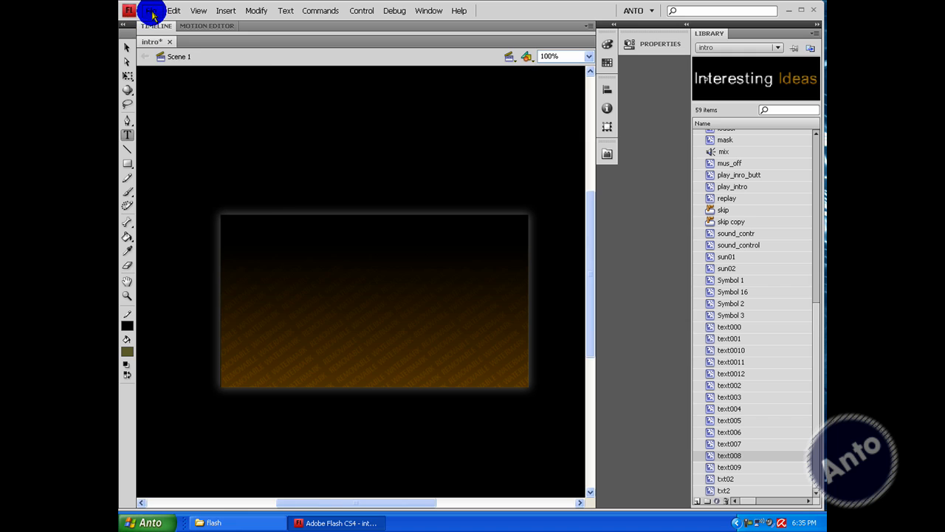
- Review the File menu's Export Image and Export Movie options without exporting yet
{"action": "left_click", "coordinate": [170, 11]}
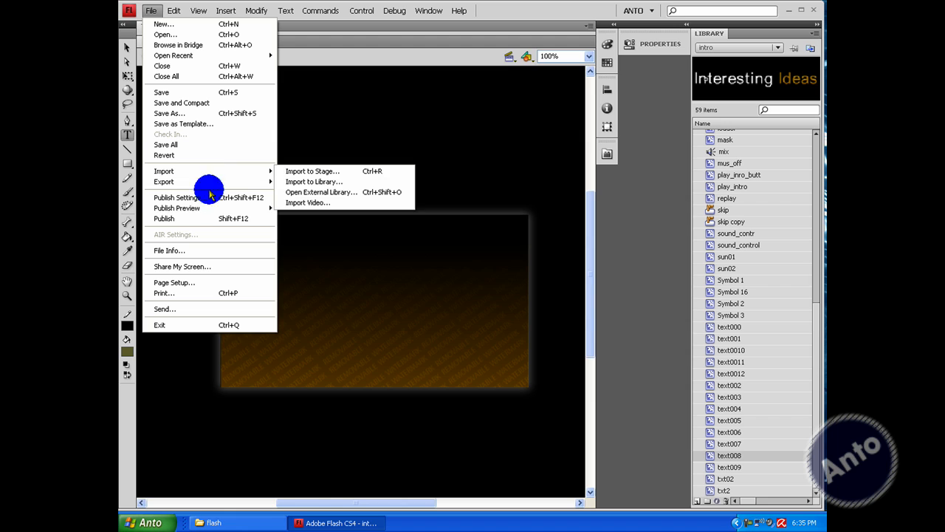
{"action": "mouse_move", "coordinate": [163, 182]}
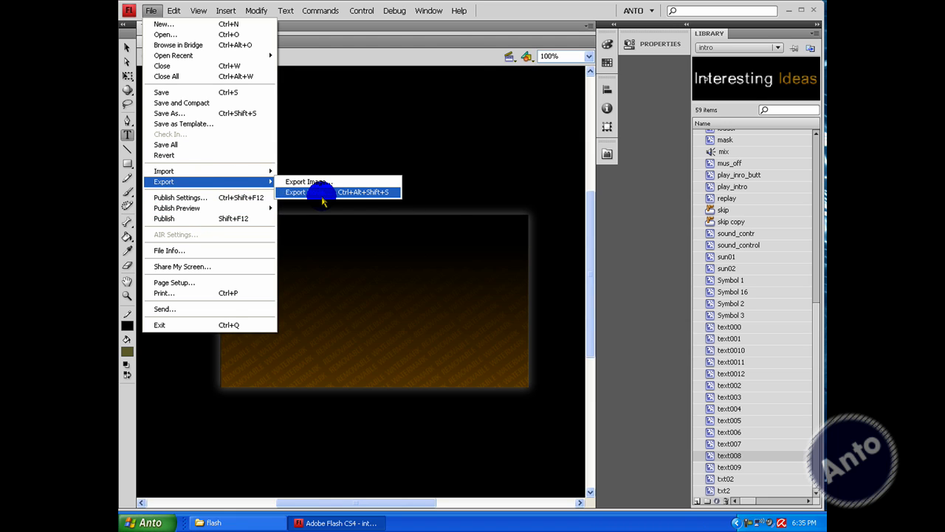
{"action": "left_click", "coordinate": [295, 192]}
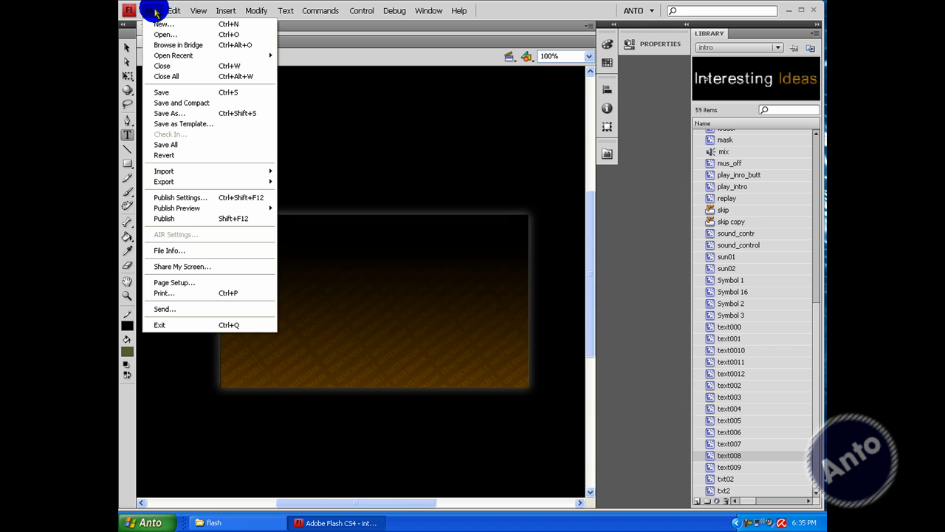
{"action": "mouse_move", "coordinate": [221, 112]}
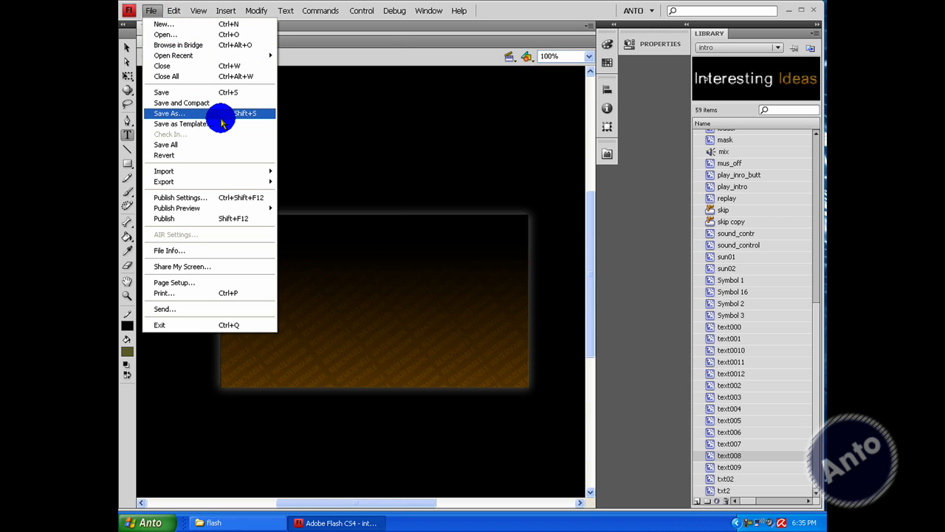
{"action": "mouse_move", "coordinate": [220, 136]}
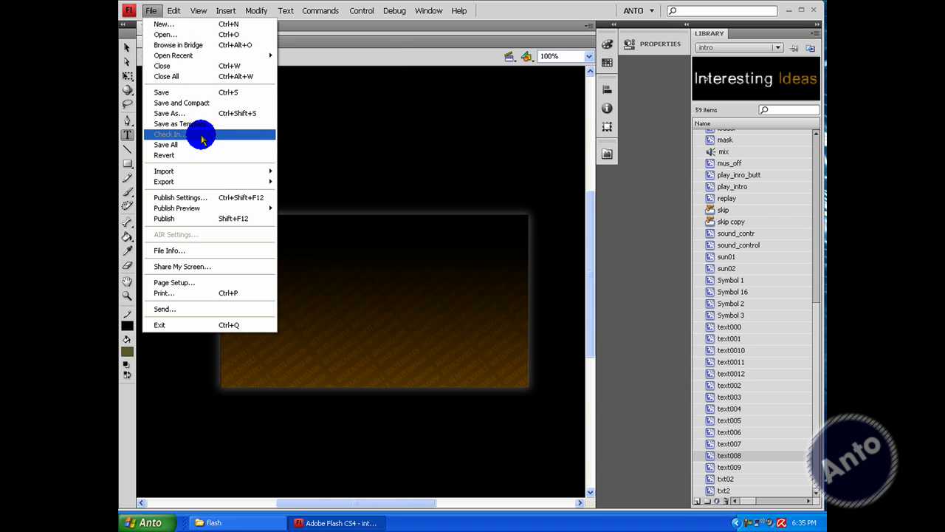
{"action": "mouse_move", "coordinate": [224, 213]}
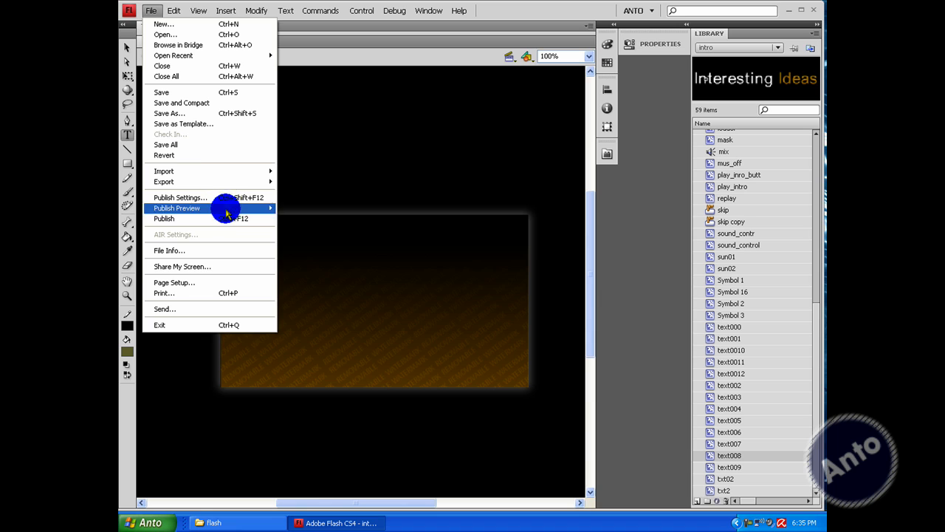
{"action": "left_click", "coordinate": [164, 218]}
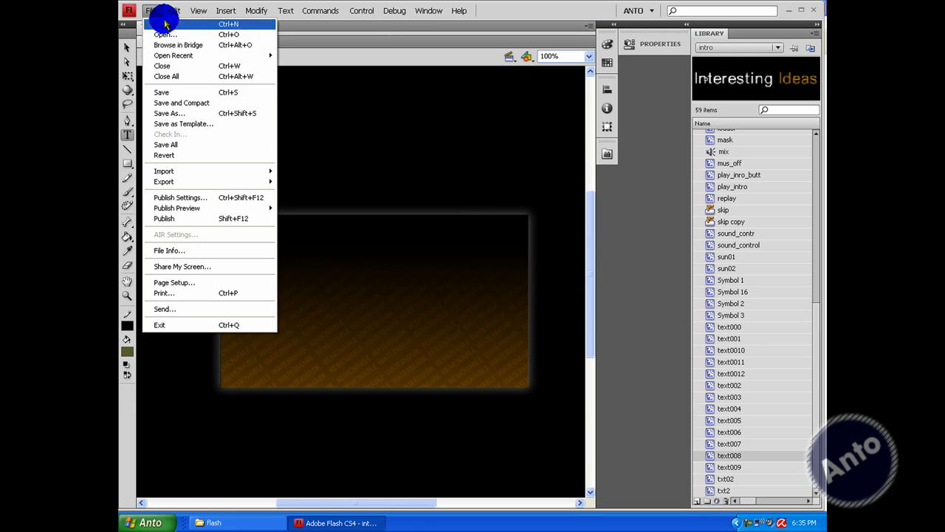
{"action": "mouse_move", "coordinate": [248, 118]}
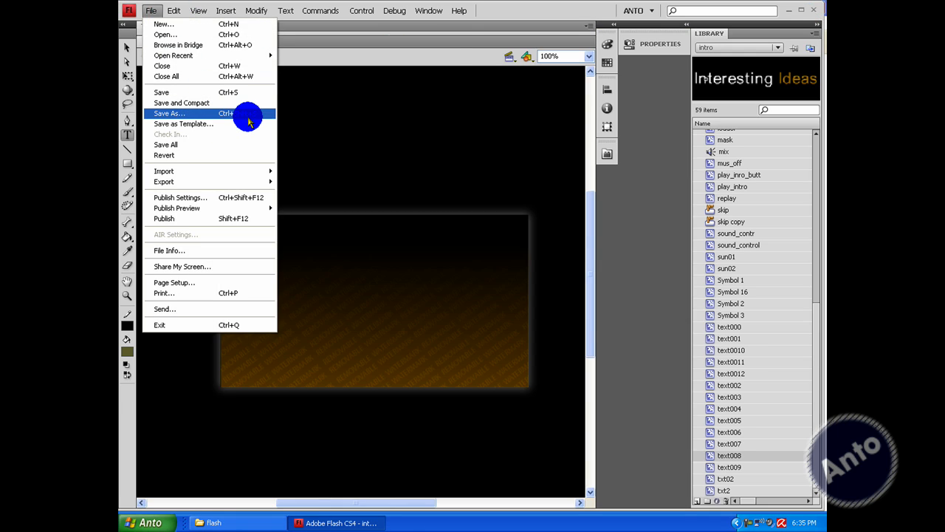
- Set up Export Movie as QuickTime intro.mov destined for the Desktop
{"action": "left_click", "coordinate": [168, 113]}
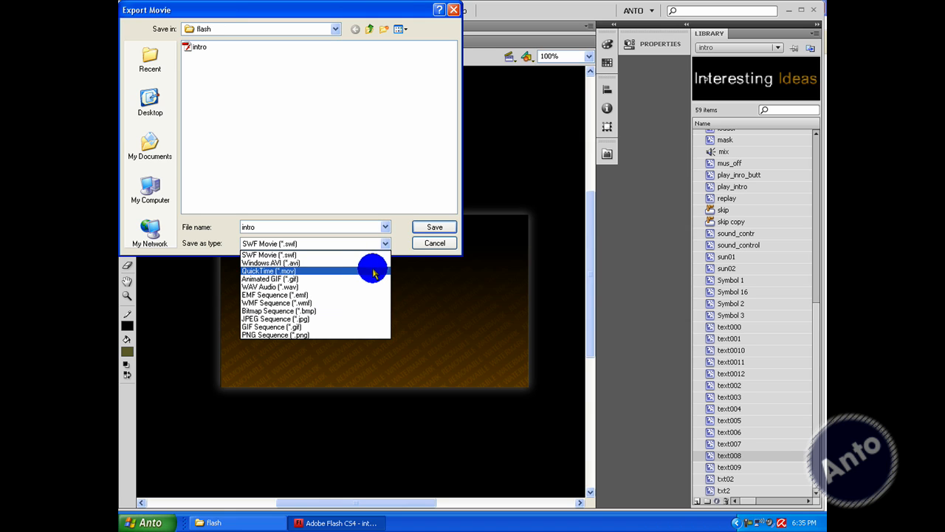
{"action": "left_click", "coordinate": [269, 270]}
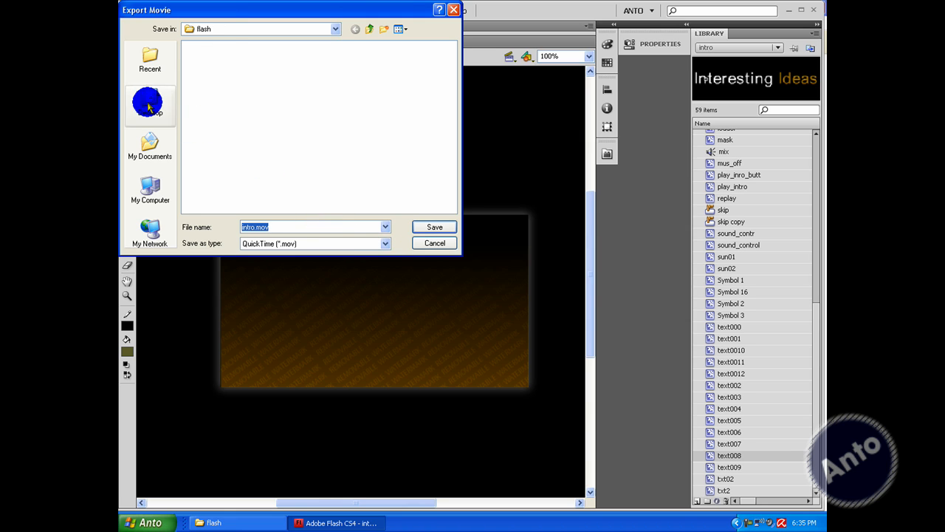
{"action": "left_click", "coordinate": [151, 107]}
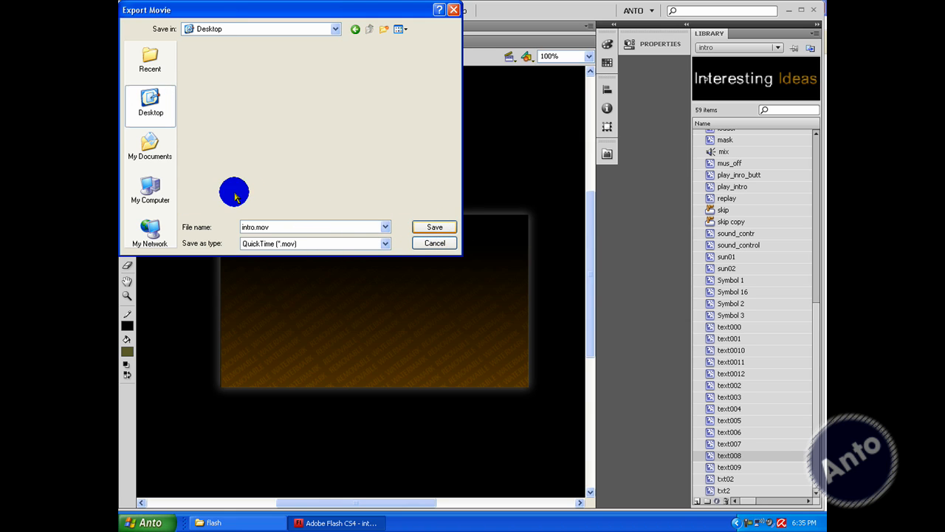
{"action": "mouse_move", "coordinate": [478, 298]}
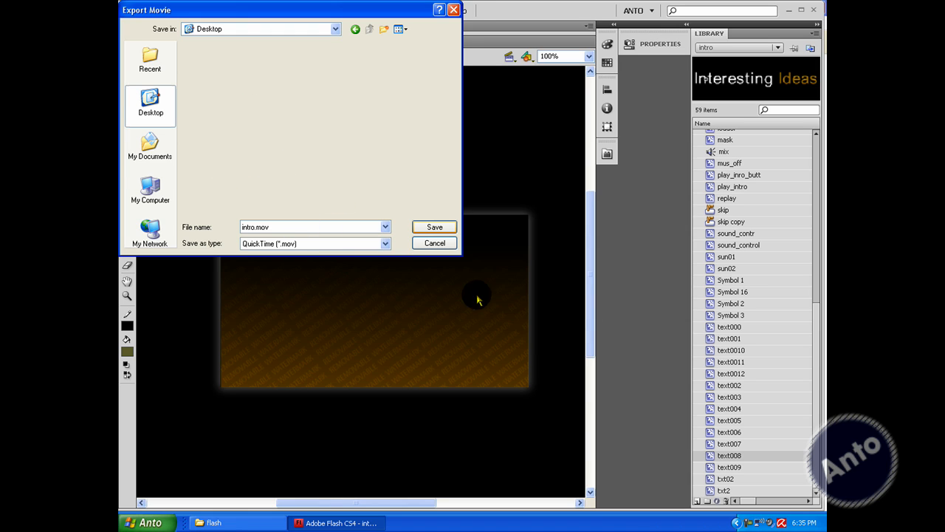
- Save intro.mov and run the QuickTime export with default settings
{"action": "left_click", "coordinate": [434, 228]}
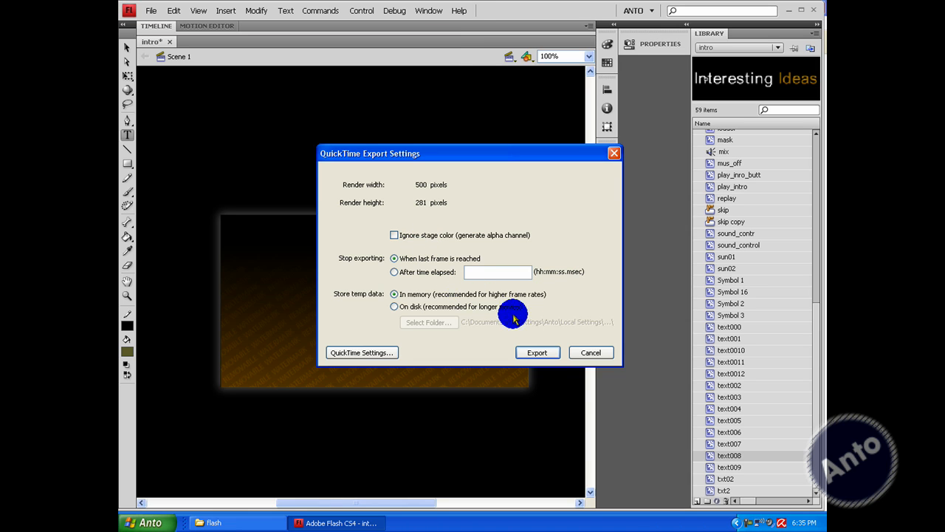
{"action": "left_click", "coordinate": [537, 351]}
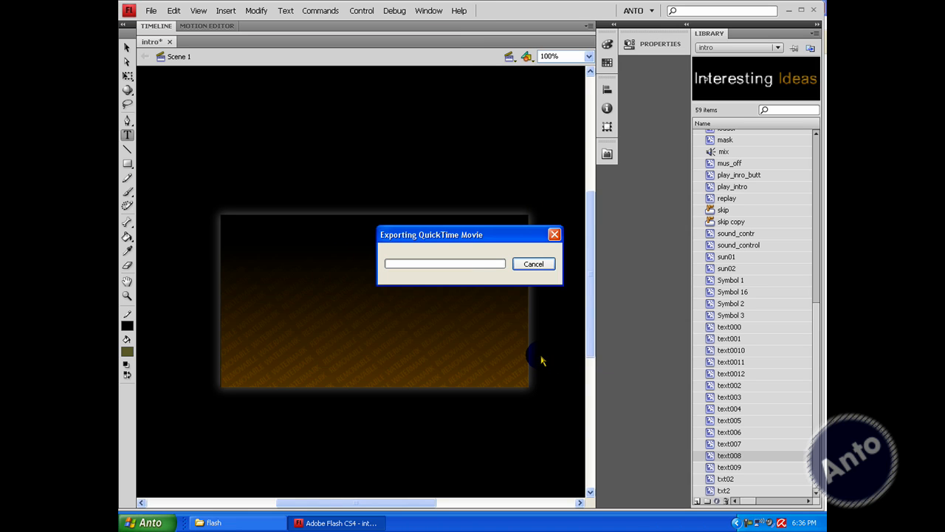
{"action": "mouse_move", "coordinate": [502, 315]}
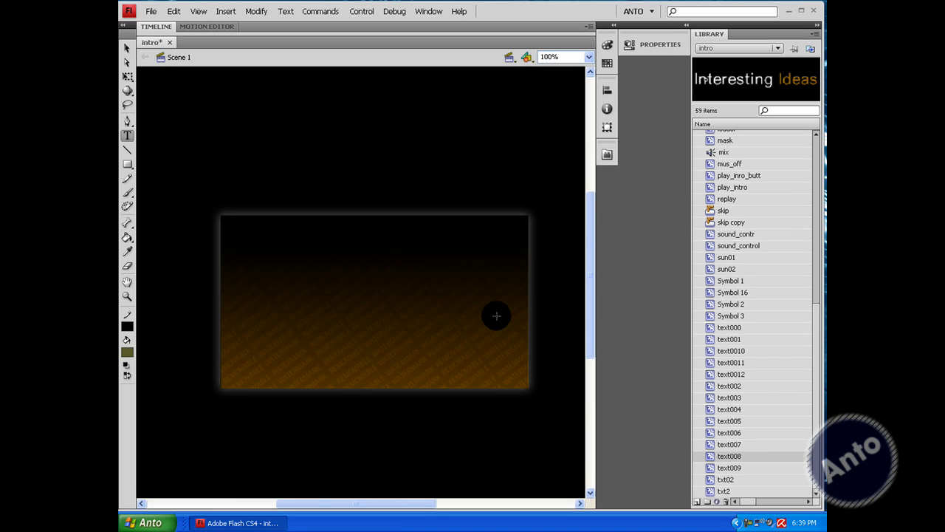
{"action": "mouse_move", "coordinate": [653, 475]}
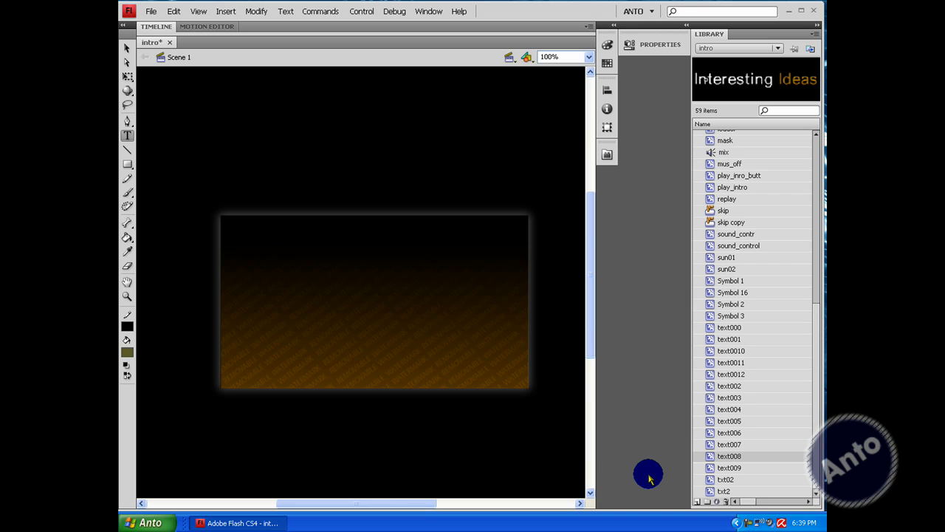
{"action": "mouse_move", "coordinate": [689, 329]}
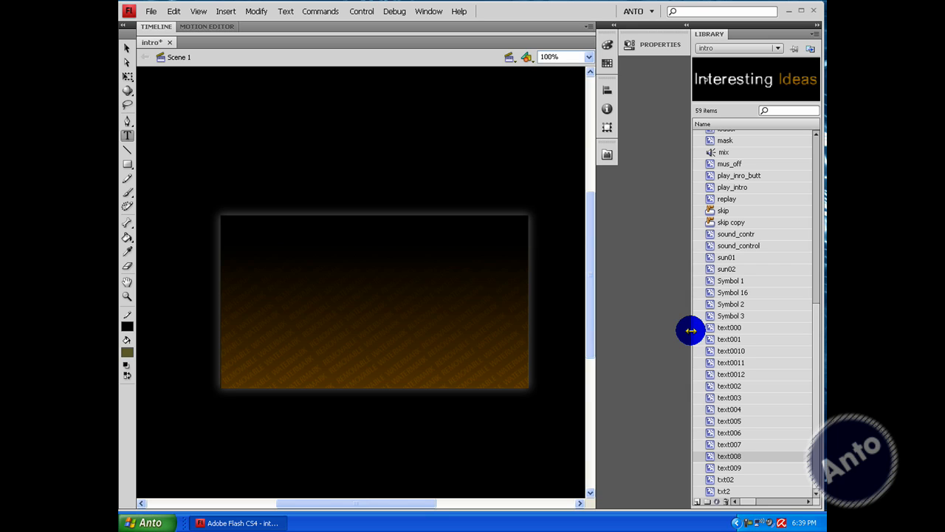
{"action": "mouse_move", "coordinate": [613, 118]}
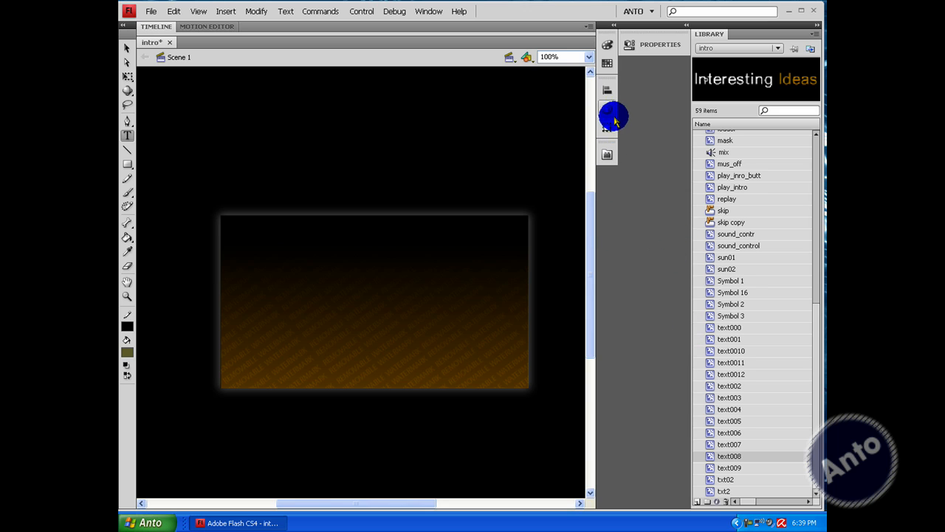
{"action": "mouse_move", "coordinate": [594, 44]}
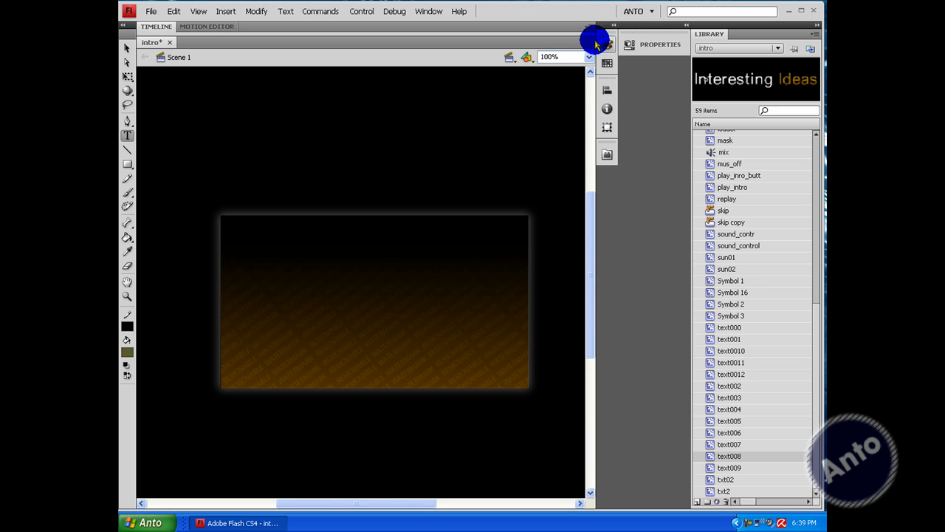